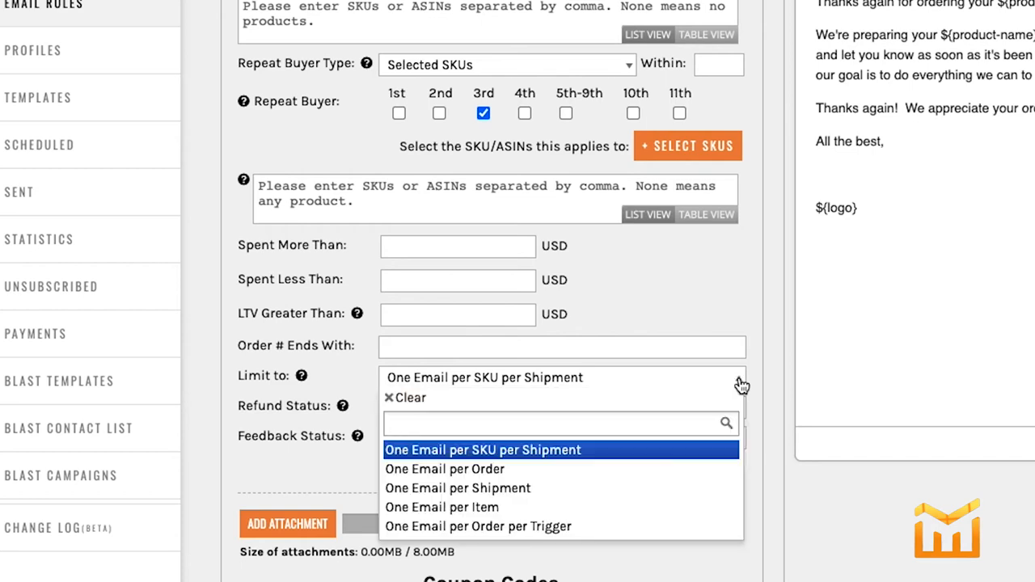
{"action": "mouse_move", "coordinate": [641, 433]}
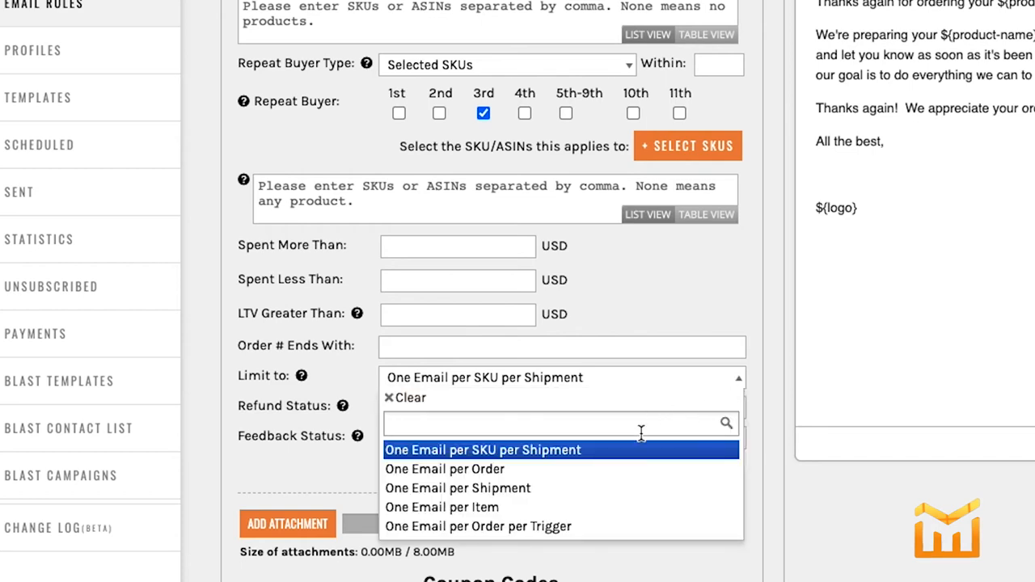
{"action": "mouse_move", "coordinate": [590, 489]}
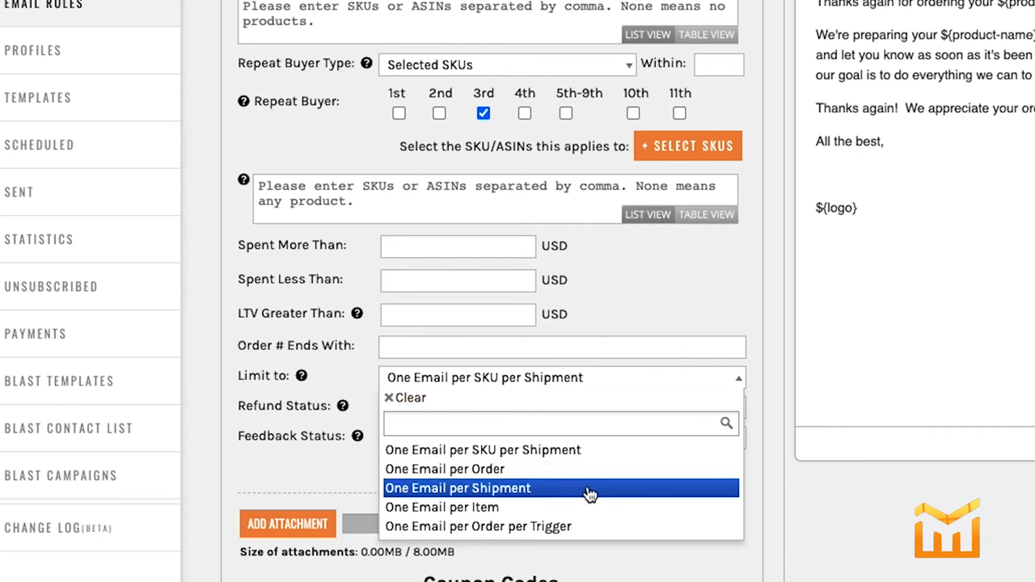
{"action": "mouse_move", "coordinate": [672, 450]}
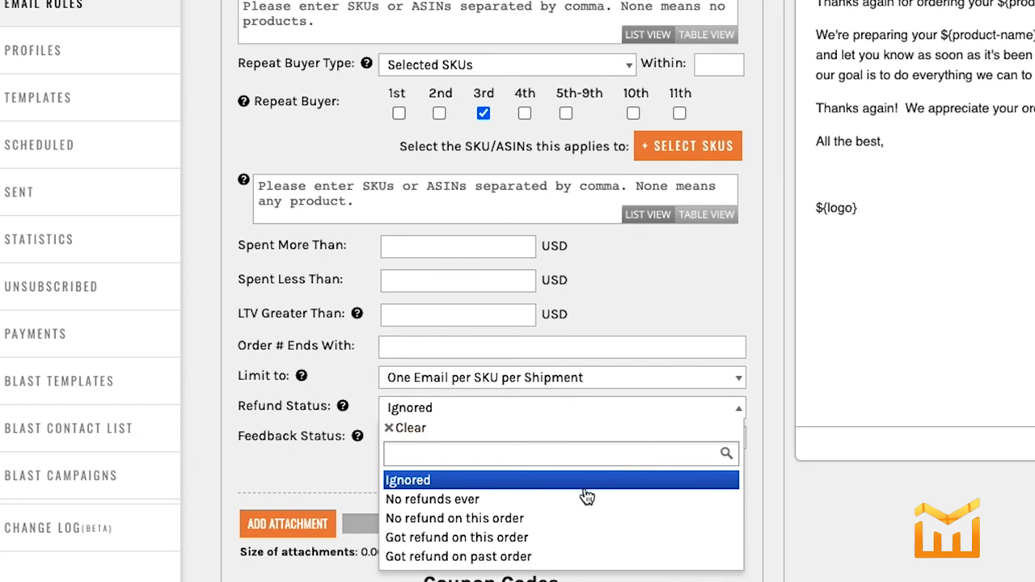
{"action": "mouse_move", "coordinate": [585, 498]}
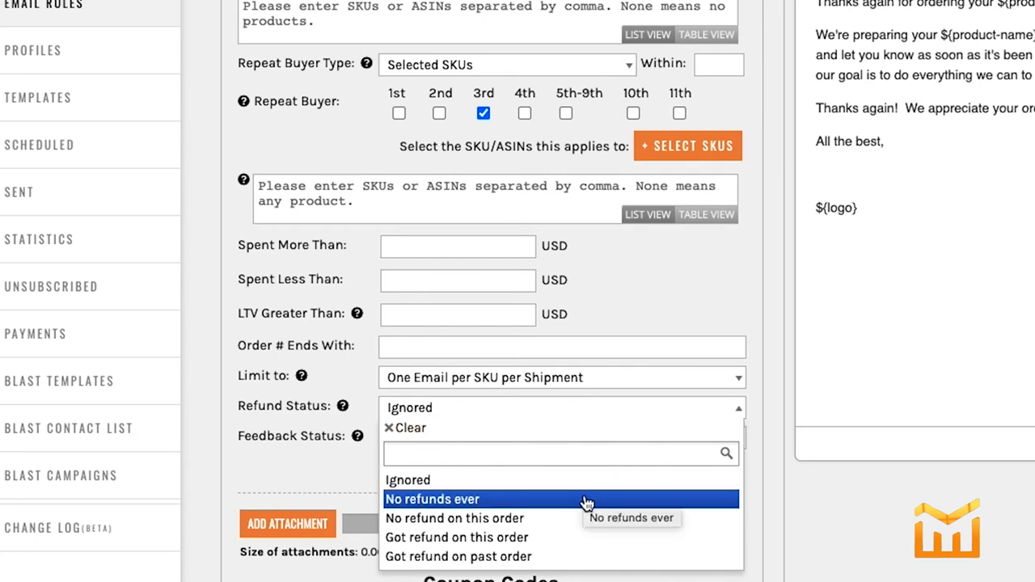
{"action": "mouse_move", "coordinate": [595, 537]}
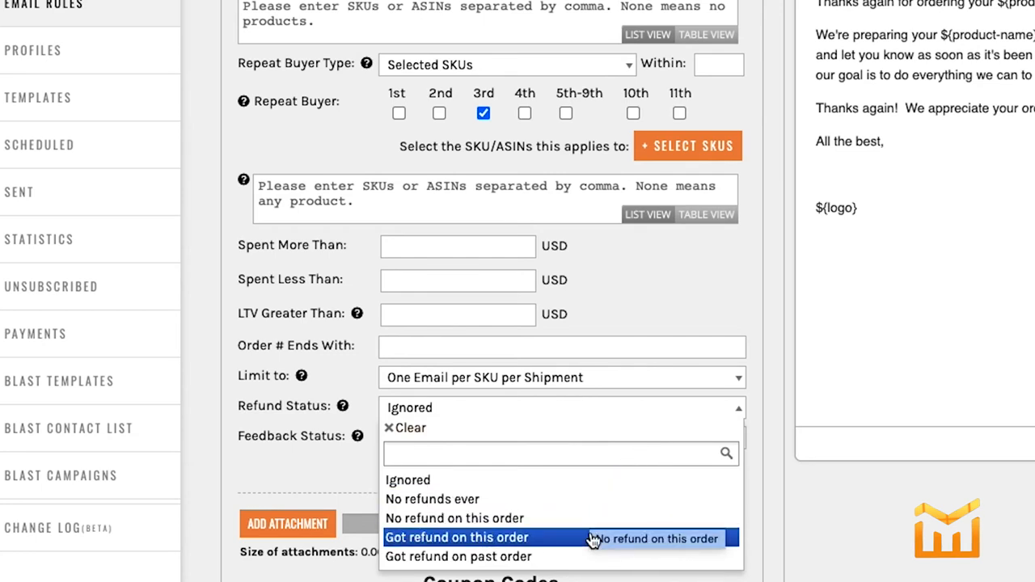